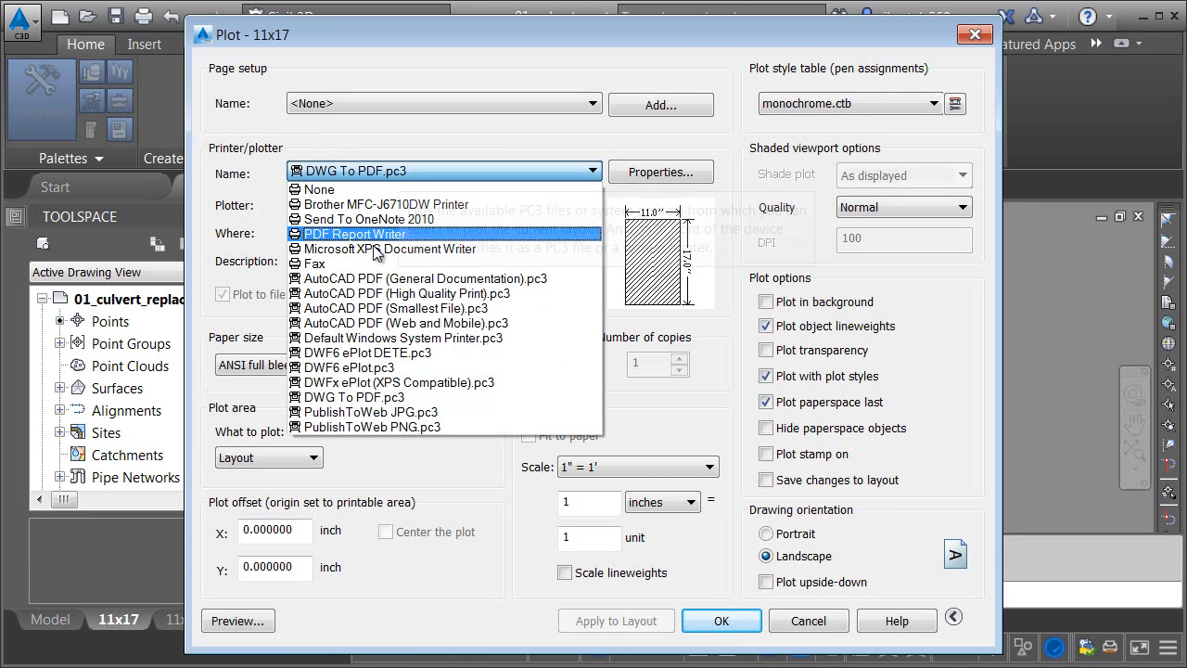
# Plot the 11x17 layout with DWF6 ePlot to 01_culvert_replacement-markup-11x17.dwf and view it.
pyautogui.click(365, 352)
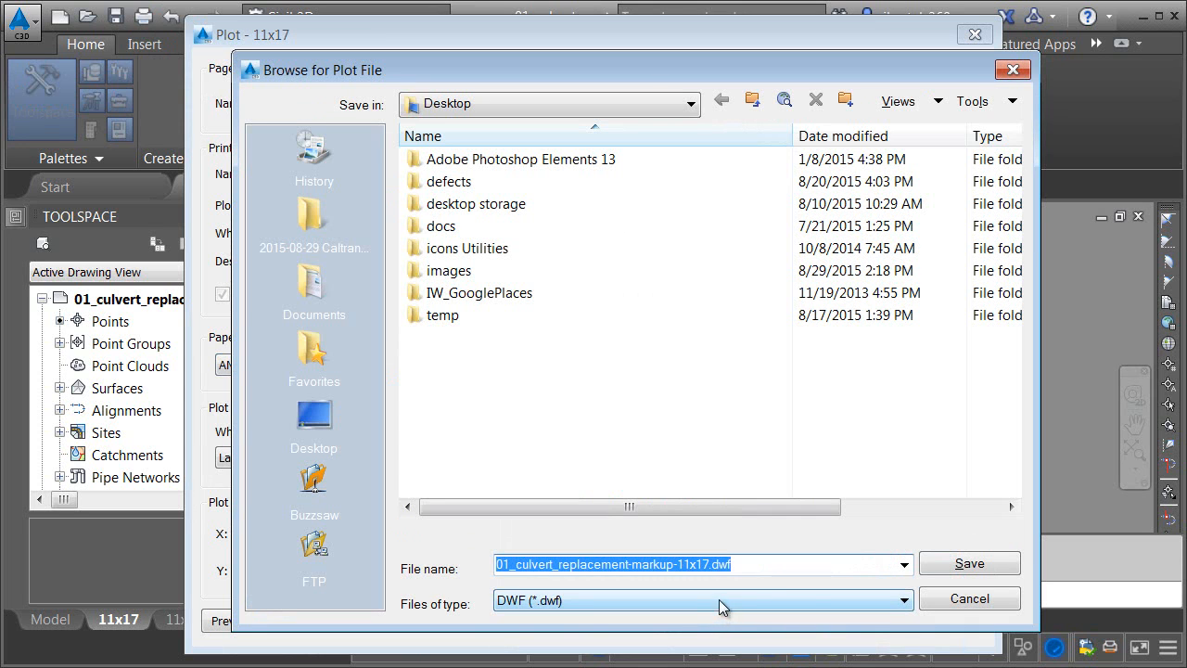
pyautogui.click(970, 563)
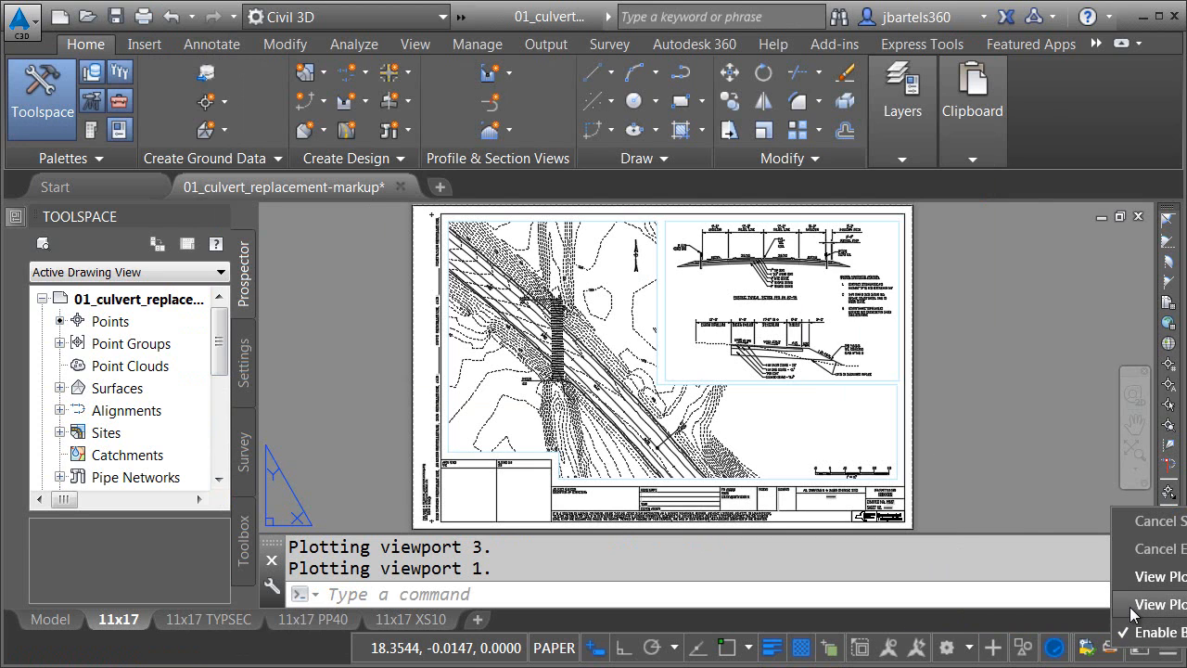
pyautogui.click(1161, 603)
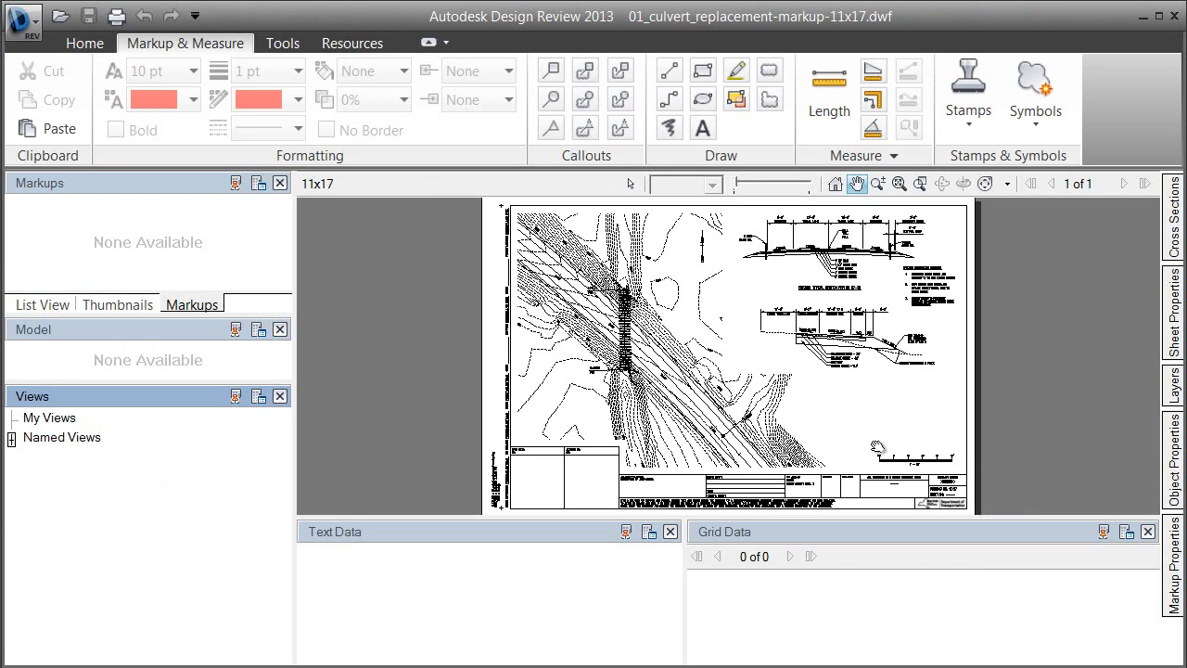
pyautogui.moveTo(885, 268)
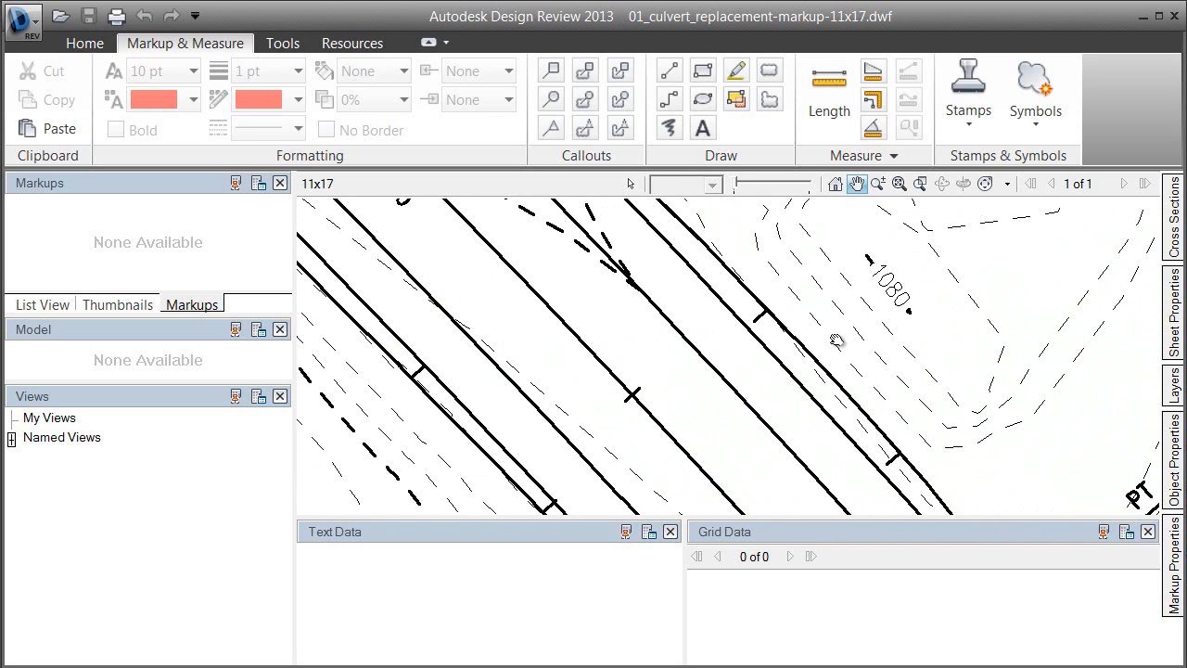
# Zoom in on the culvert hatching near station 9+00.
pyautogui.click(827, 90)
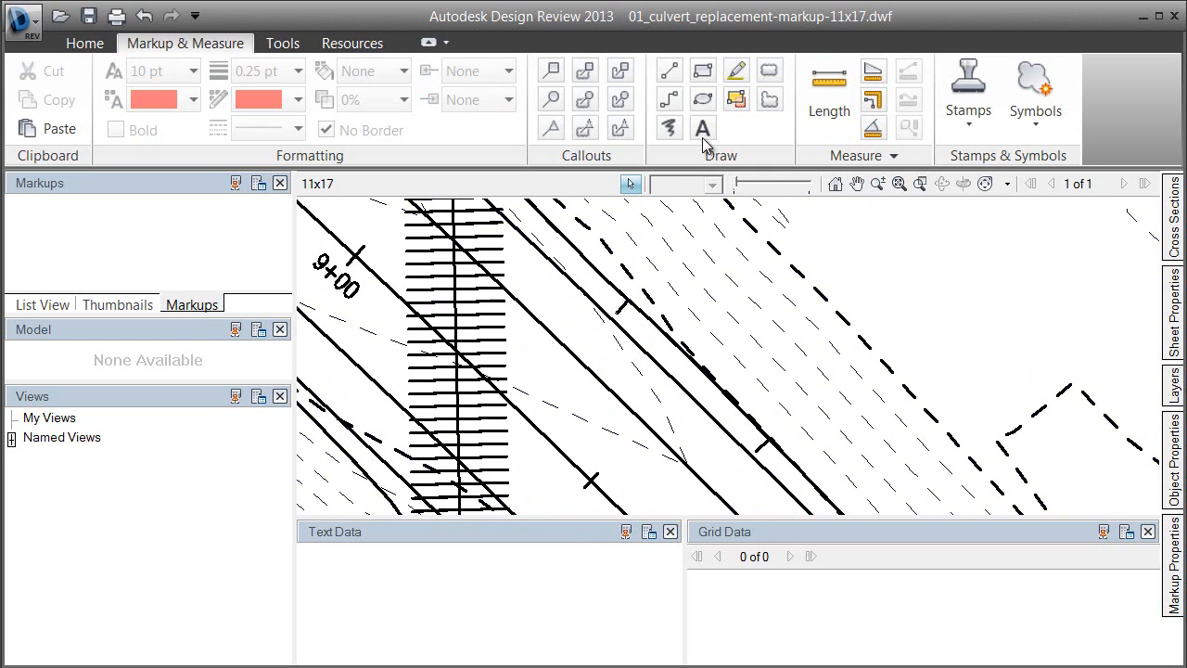
# Place a text markup reading "Add box culvert note" beside the culvert near station 9+00.
pyautogui.click(703, 128)
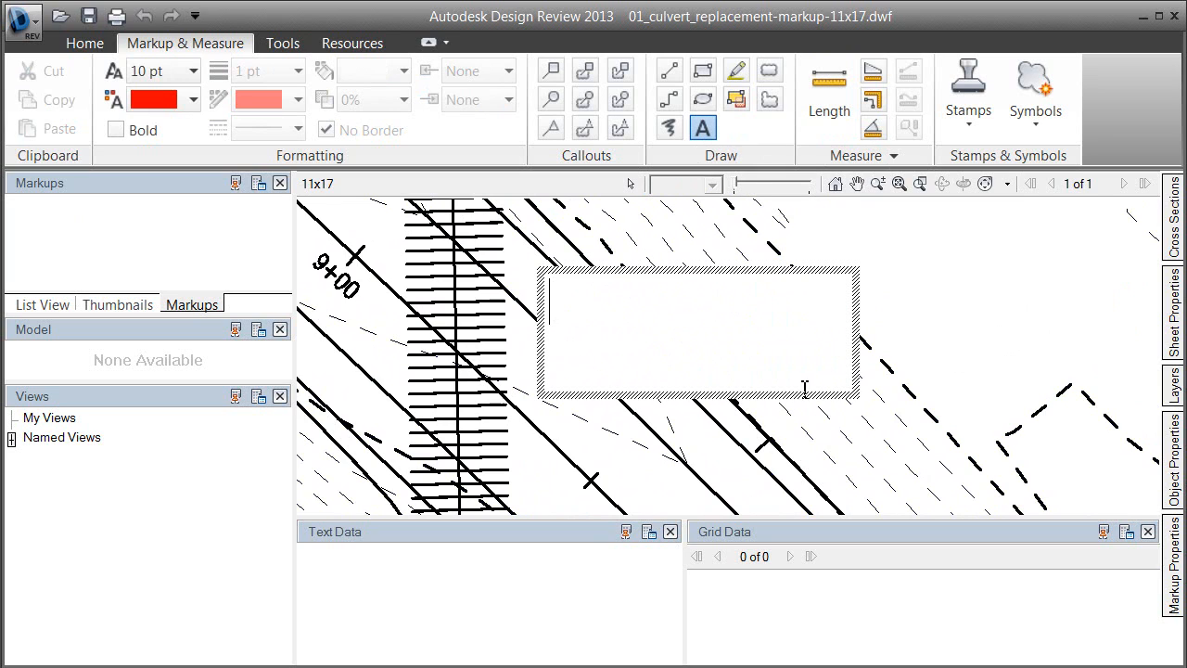
pyautogui.write('Add')
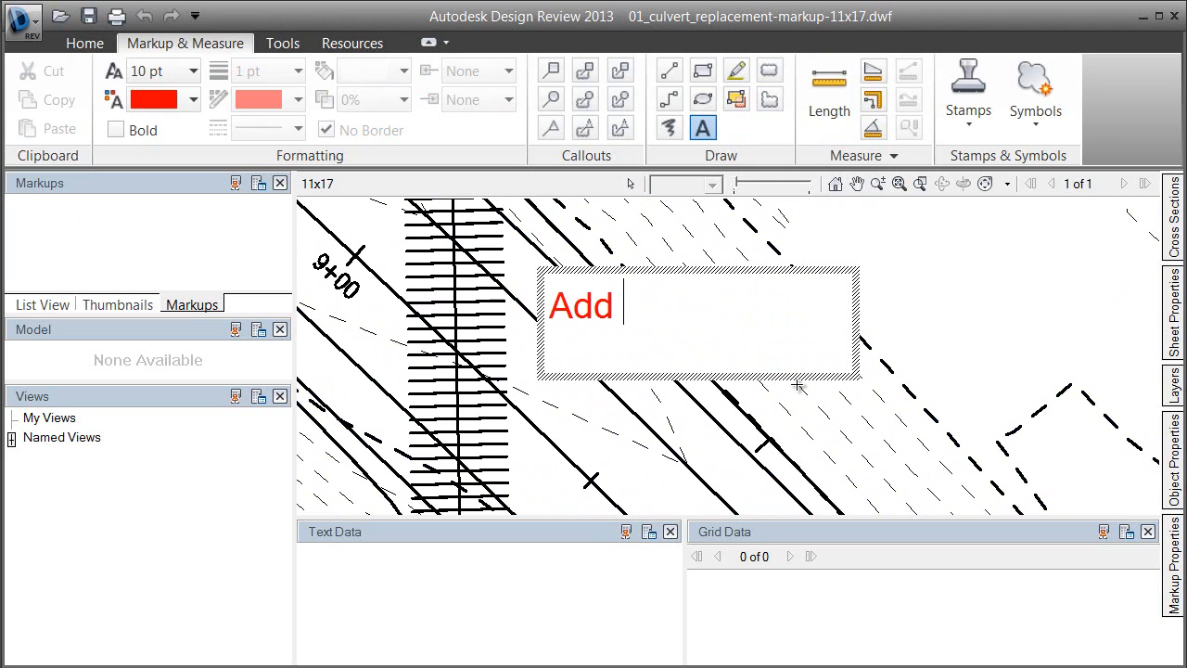
pyautogui.write('box culvert')
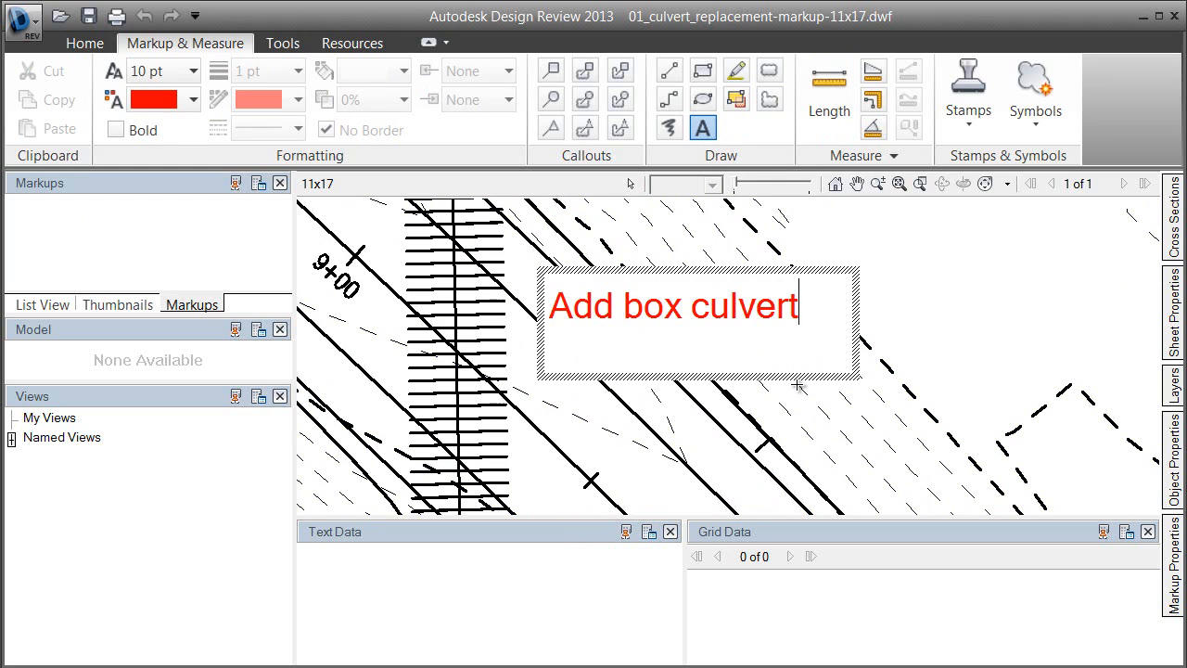
pyautogui.write('note')
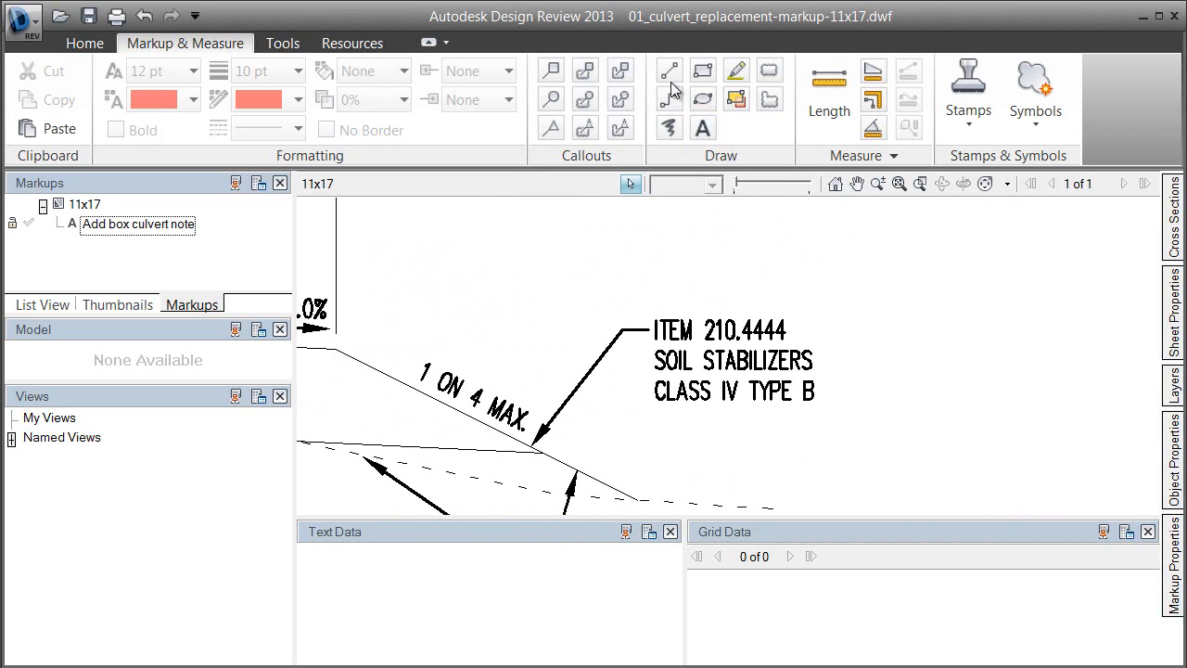
# Strike through 210.4444 with a line markup and add 209.1234 text above the callout.
pyautogui.click(670, 69)
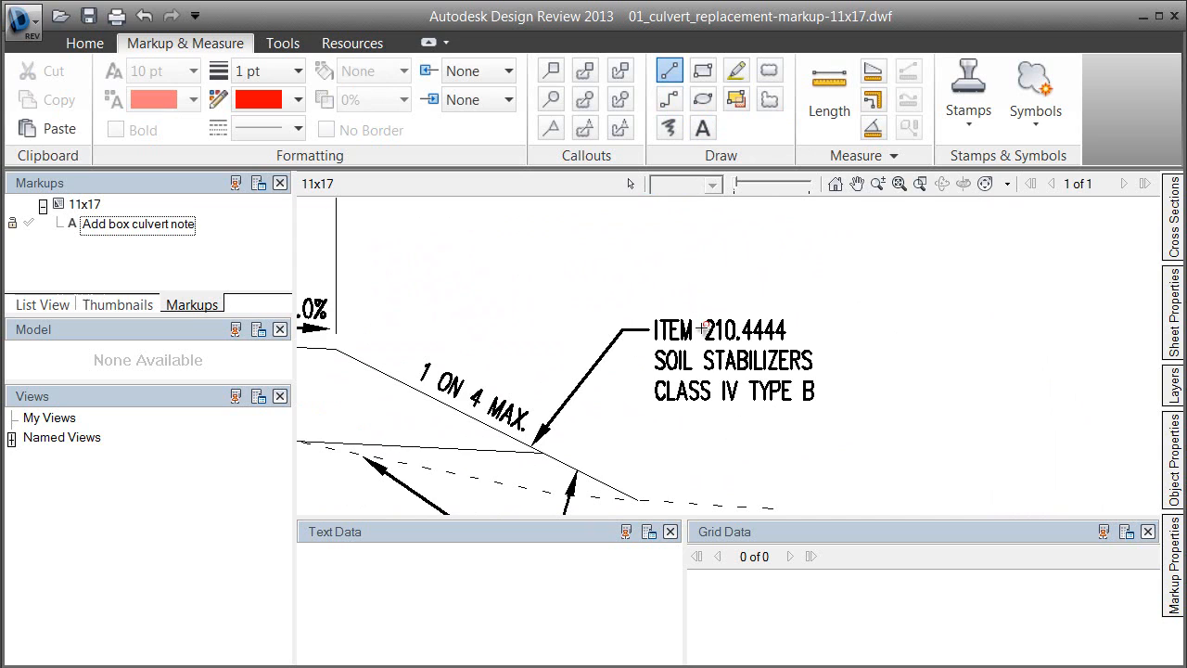
pyautogui.moveTo(704, 330); pyautogui.dragTo(782, 332)
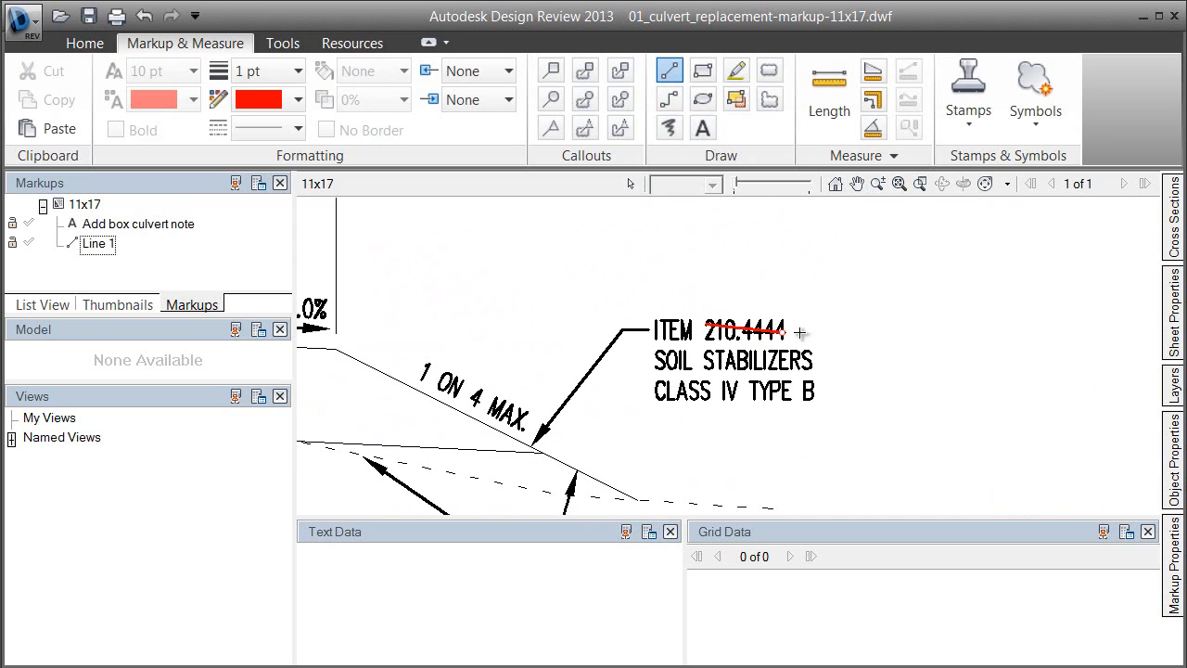
pyautogui.click(703, 127)
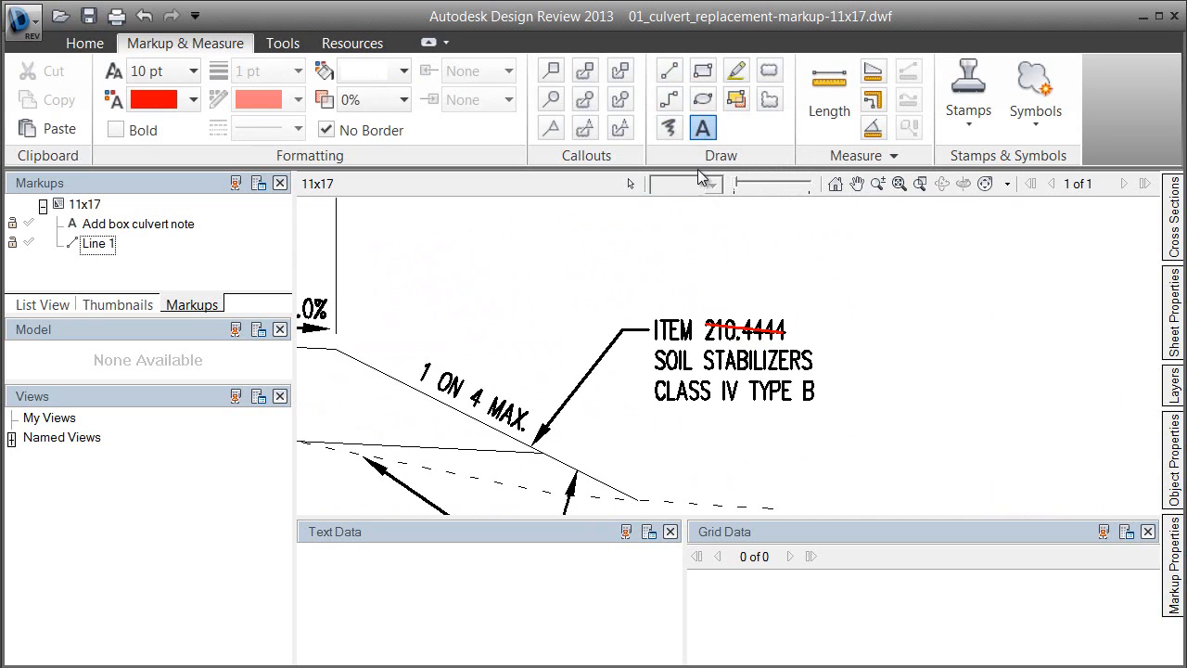
pyautogui.moveTo(642, 225); pyautogui.dragTo(1023, 306)
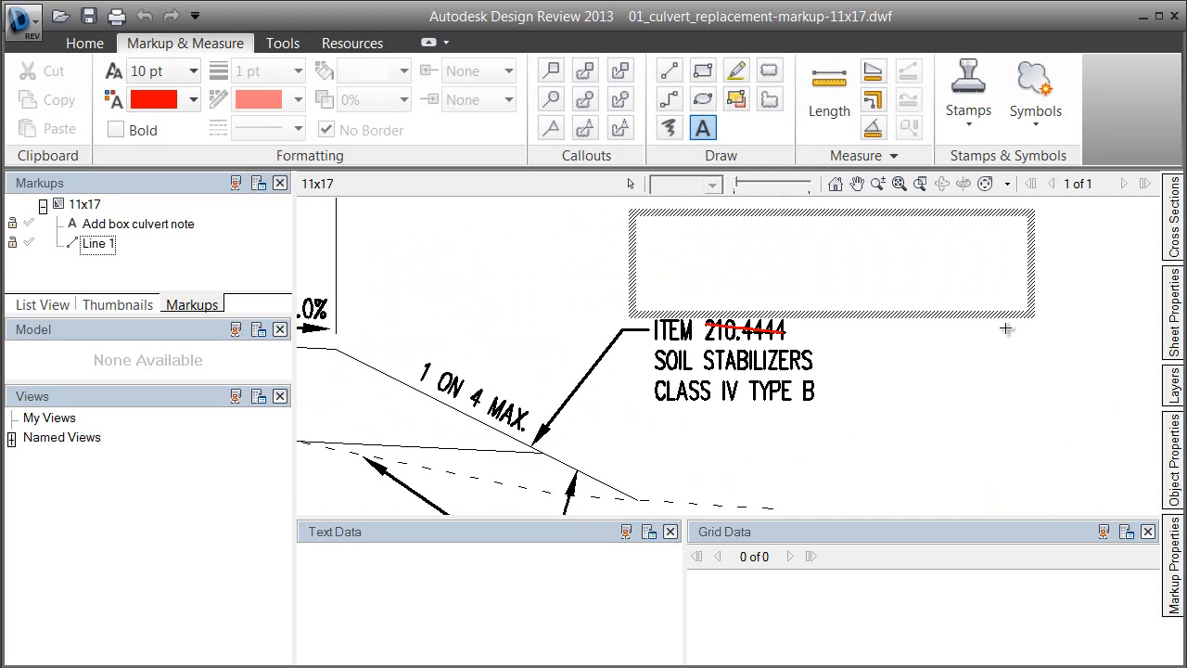
pyautogui.write('209.1234')
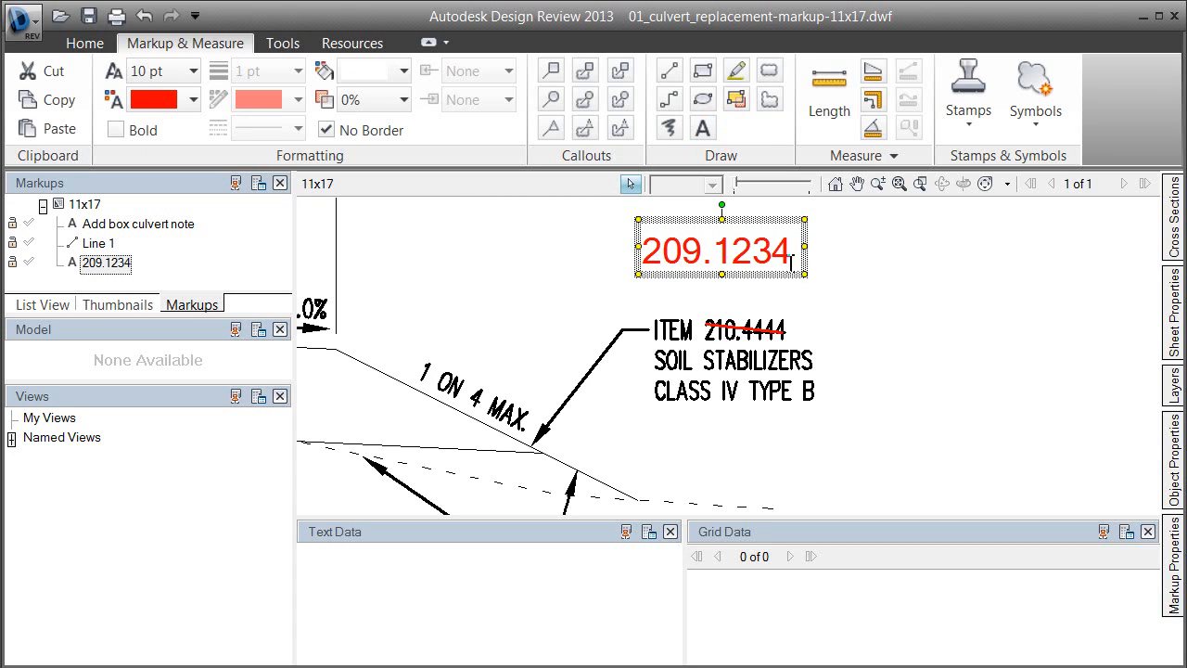
pyautogui.moveTo(719, 248); pyautogui.dragTo(756, 292)
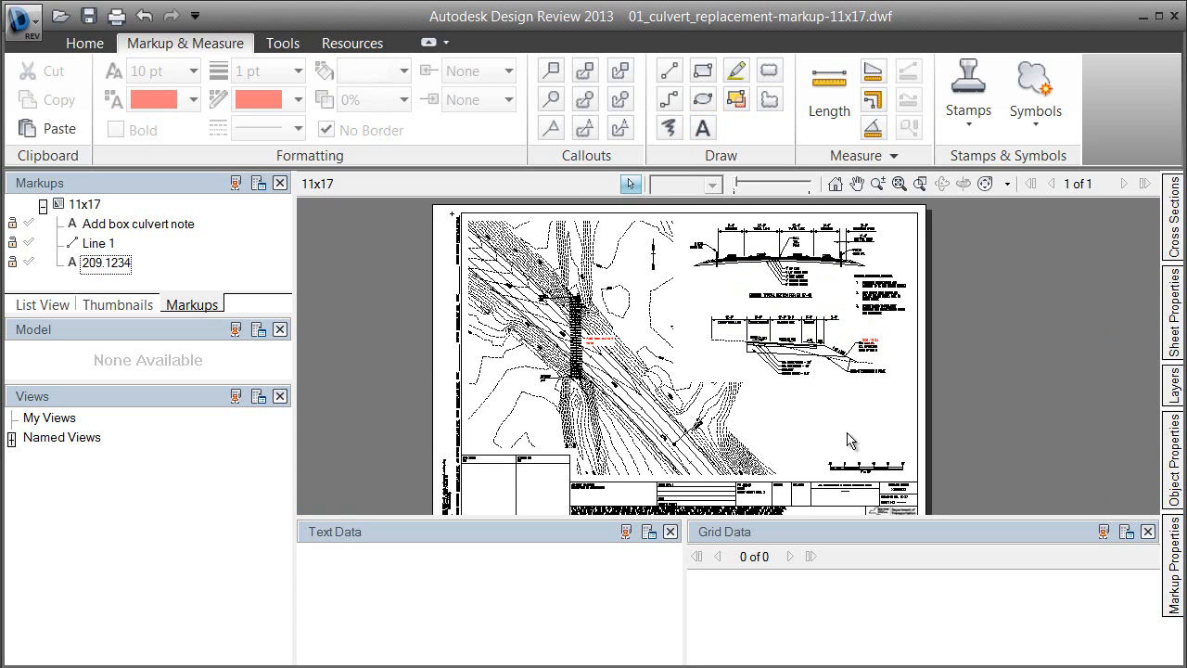
pyautogui.moveTo(88, 17)
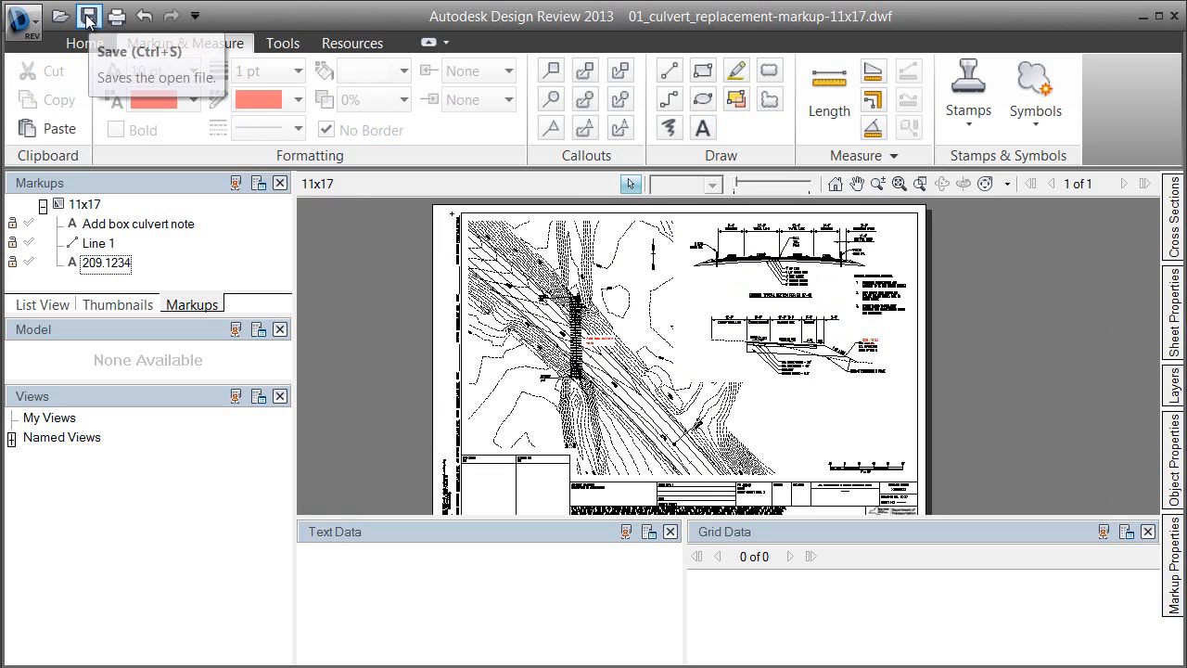
# Save the DWF with its note, strike-through line and 209.1234 markups.
pyautogui.click(137, 224)
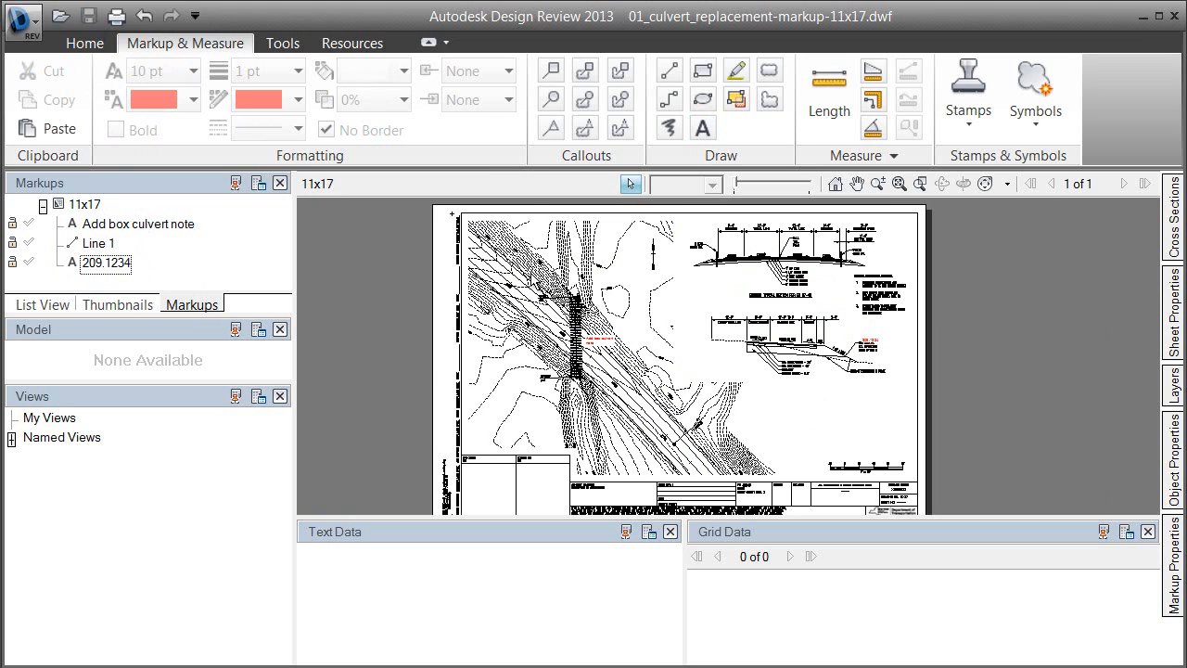
pyautogui.moveTo(1065, 144)
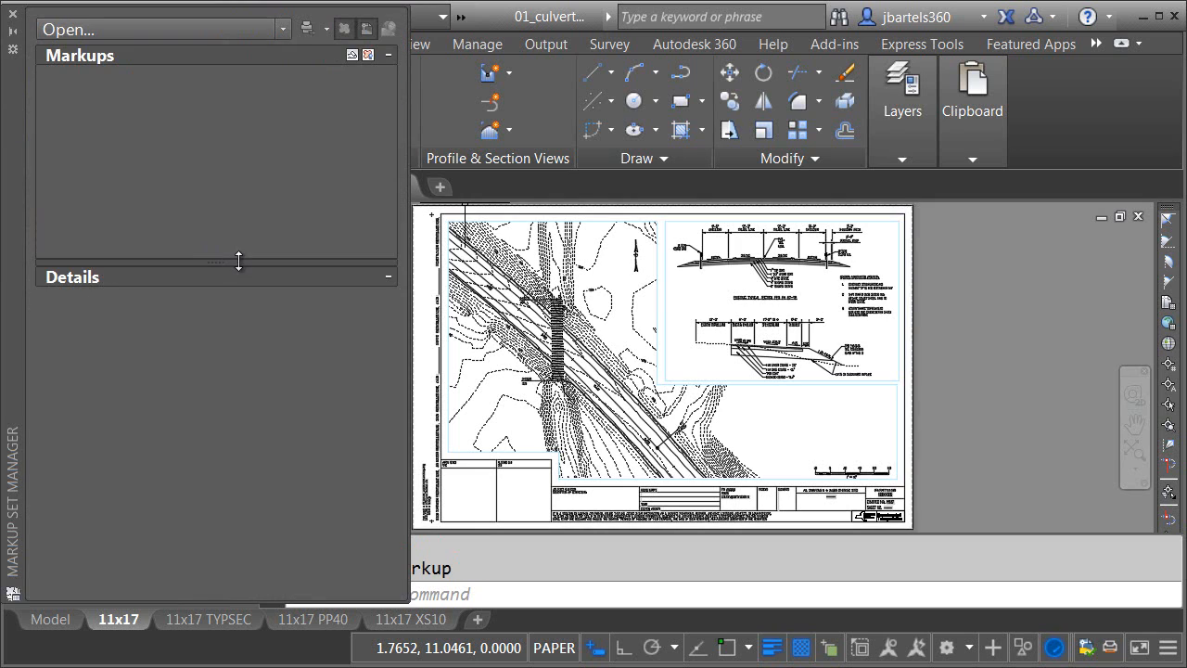
# Open the markup DWF in Markup Set Manager, go to Line 1, and change the callout to ITEM 209.1234.
pyautogui.click(283, 29)
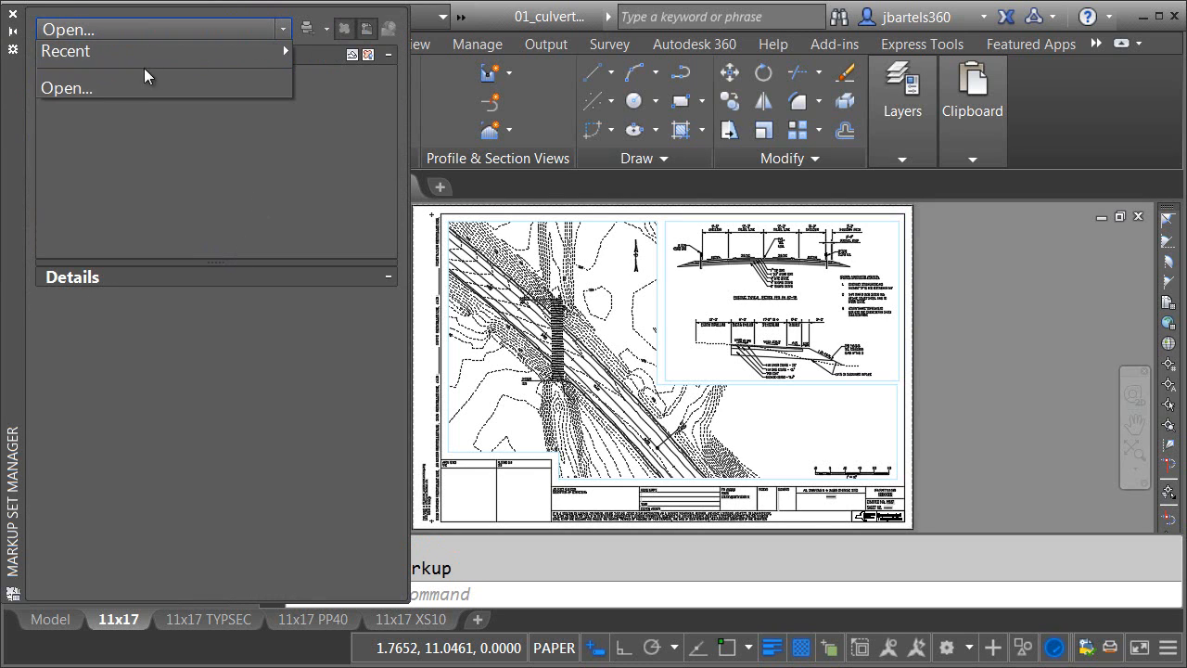
pyautogui.click(66, 87)
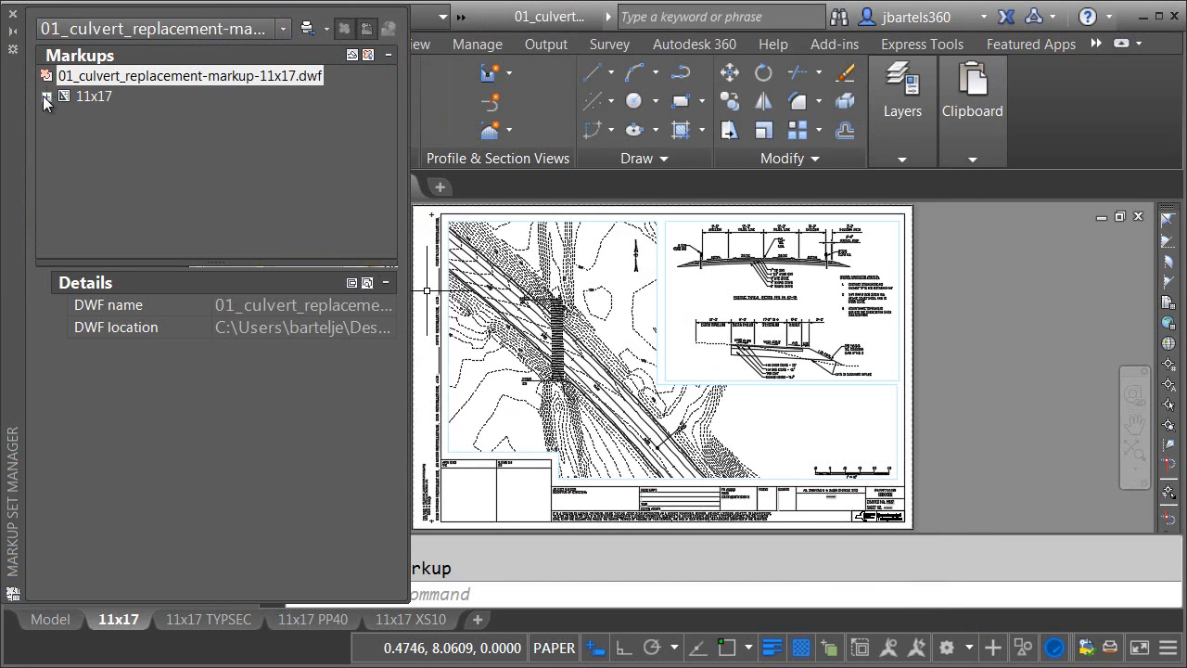
pyautogui.click(44, 96)
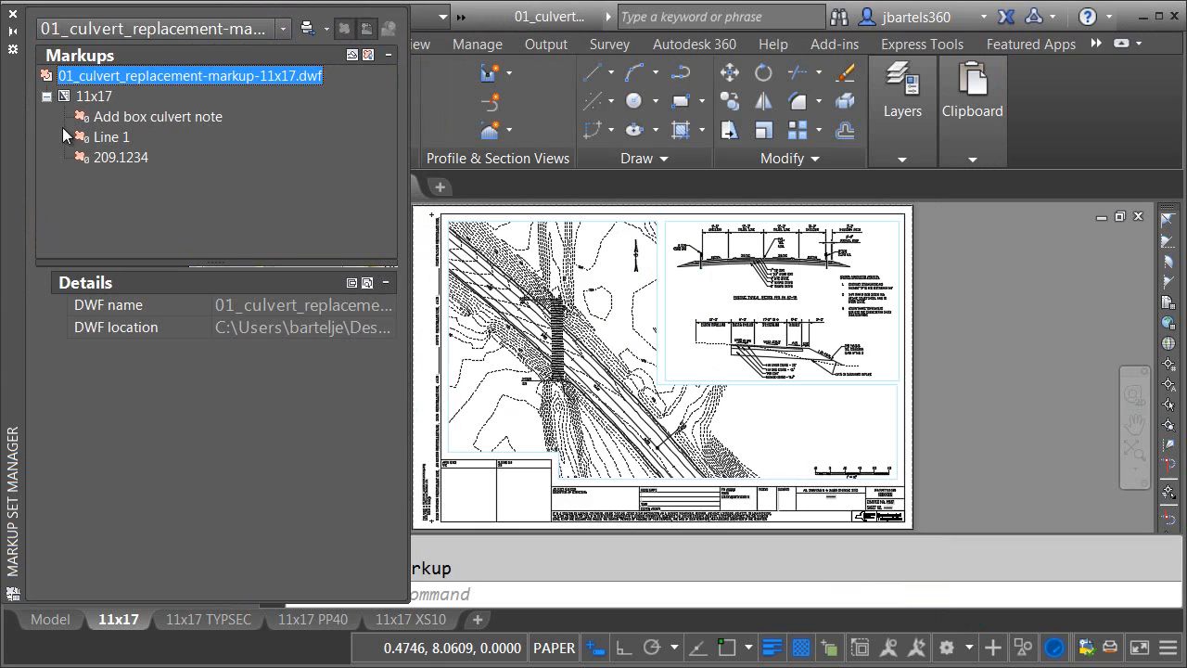
pyautogui.moveTo(107, 141)
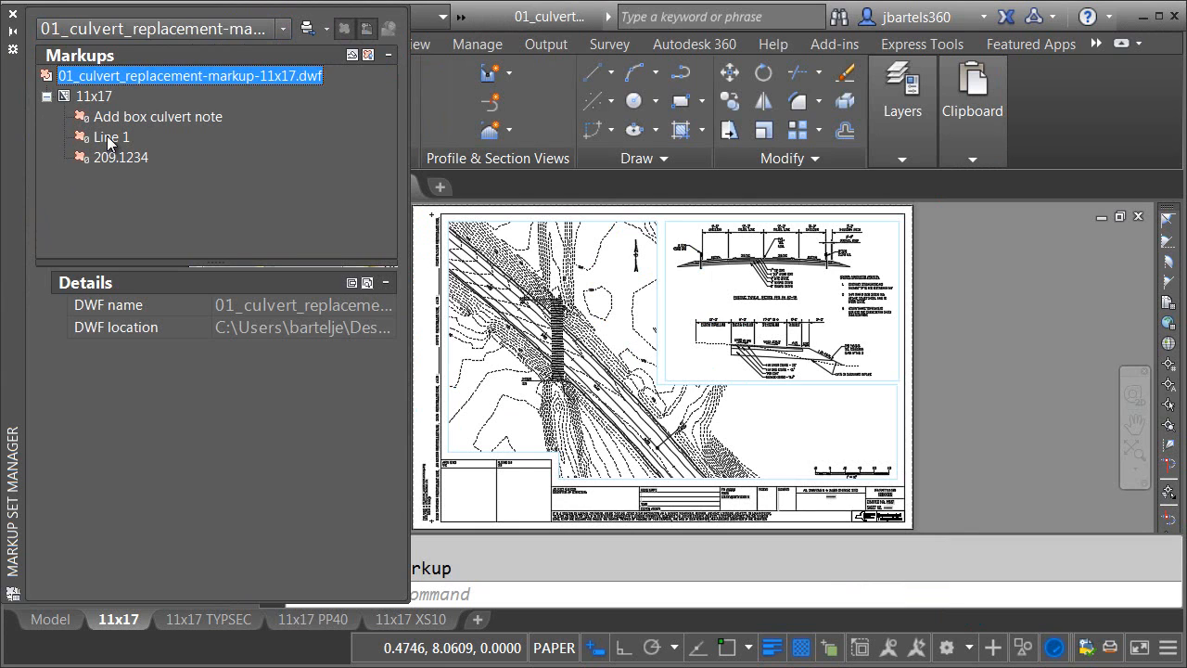
pyautogui.click(111, 137)
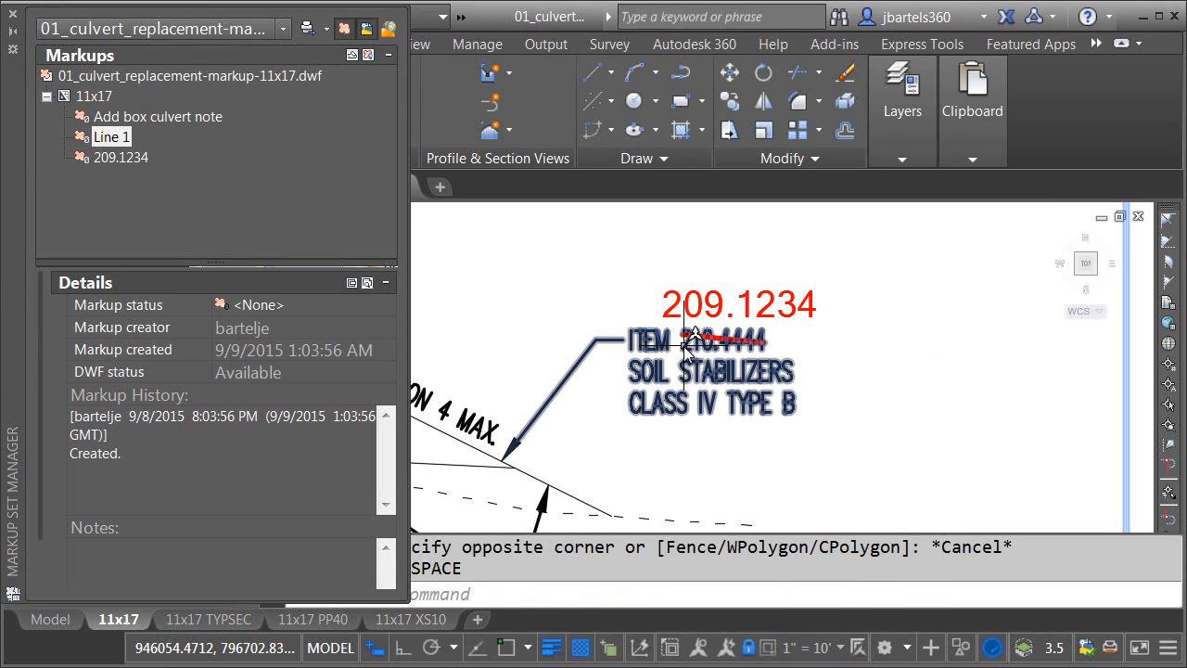
pyautogui.click(712, 371)
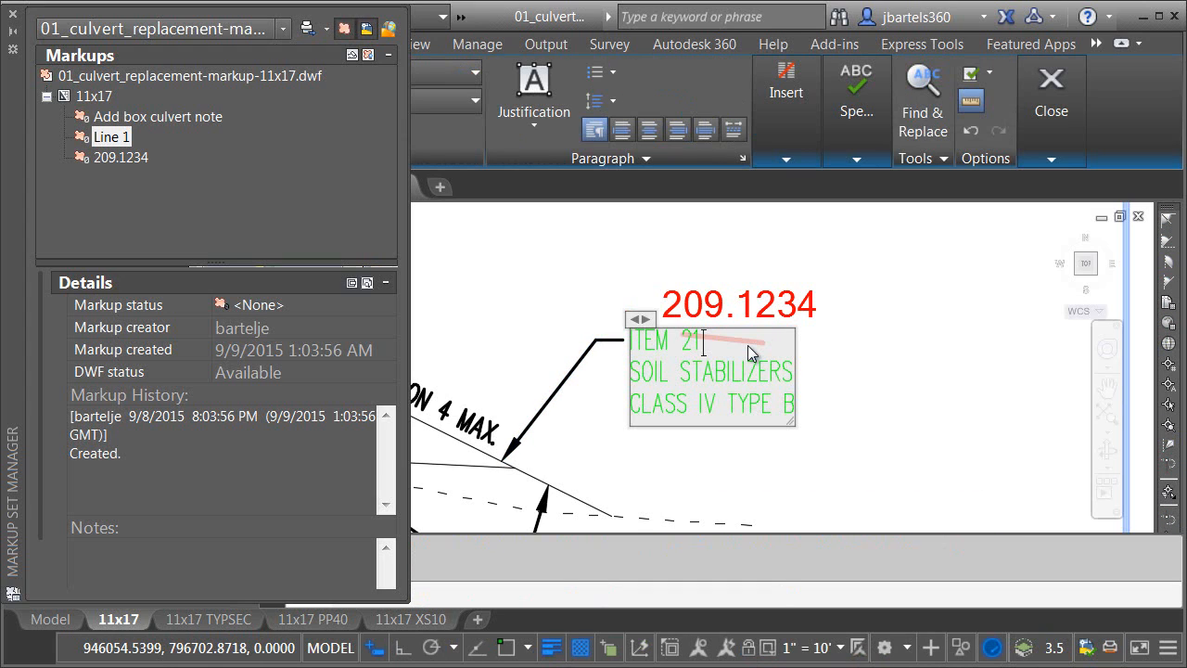
pyautogui.write('09.1234')
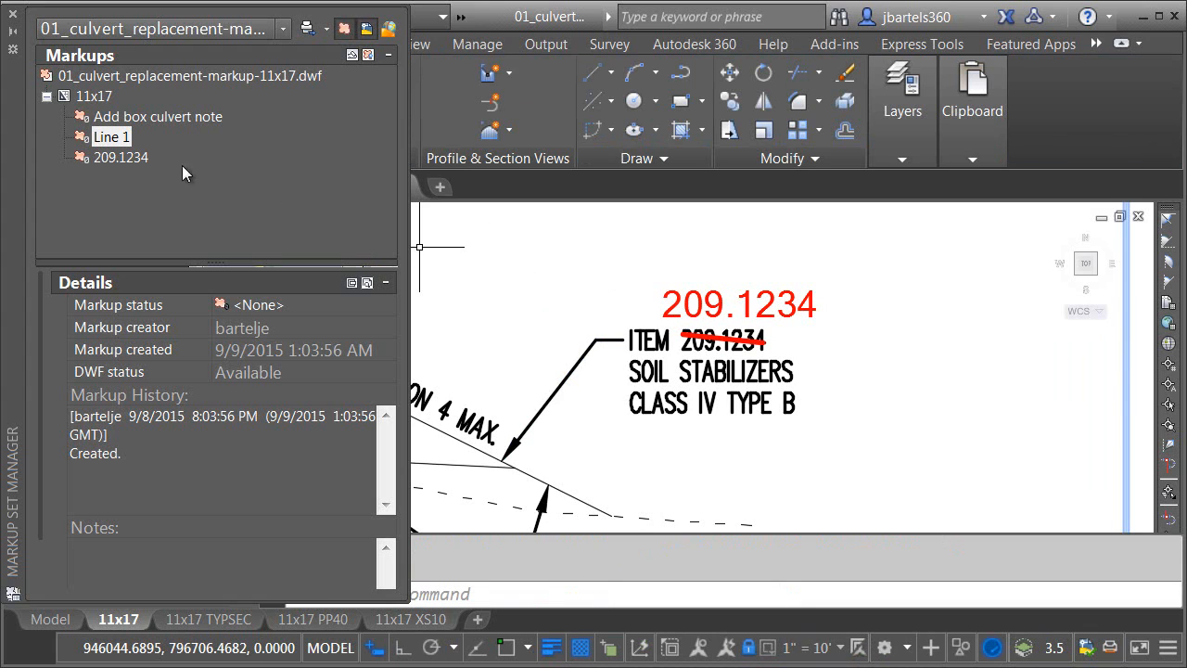
# Set Line 1 and 209.1234 markups to Done and Add box culvert note to Question.
pyautogui.rightClick(111, 136)
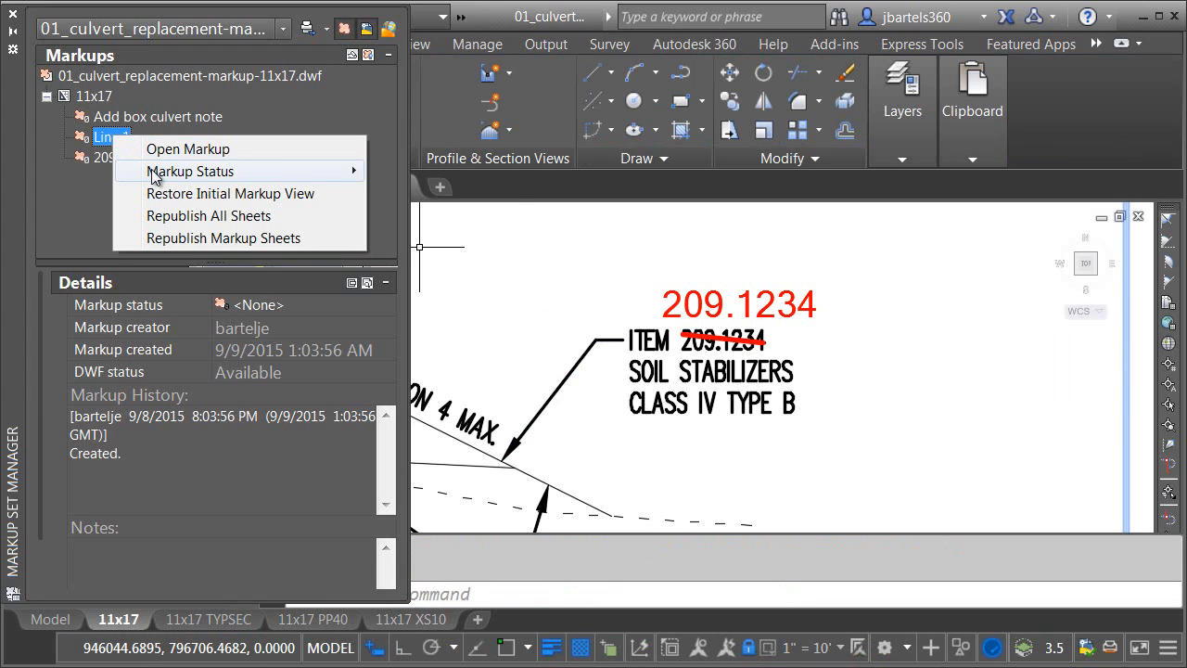
pyautogui.click(190, 171)
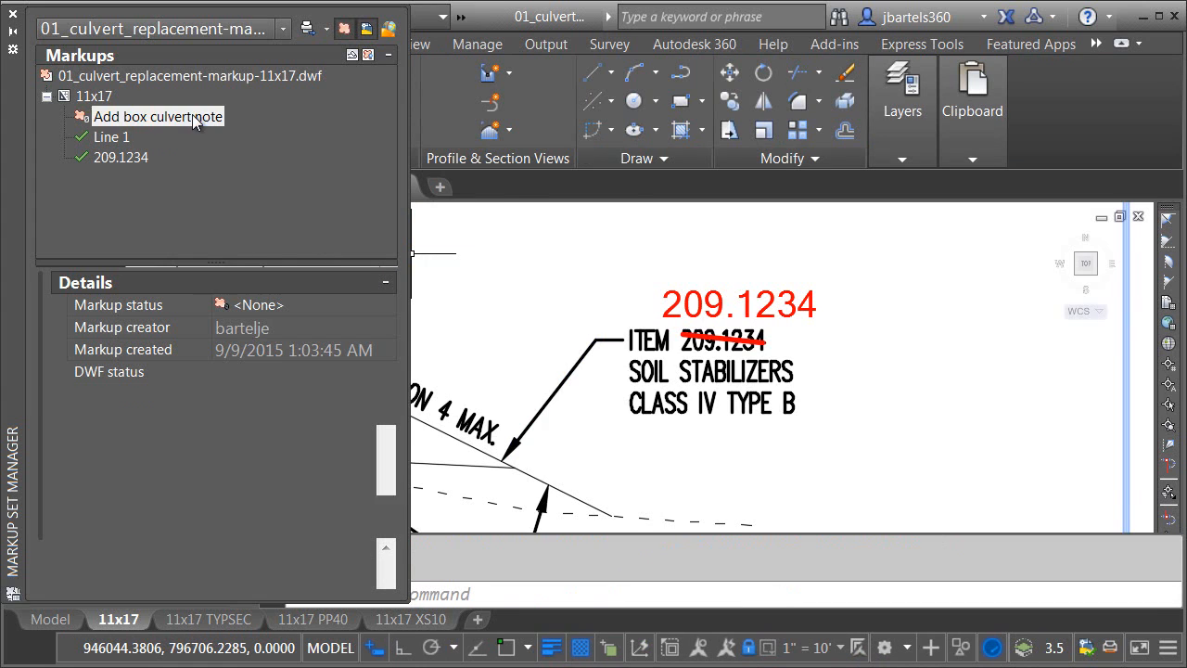
pyautogui.click(158, 116)
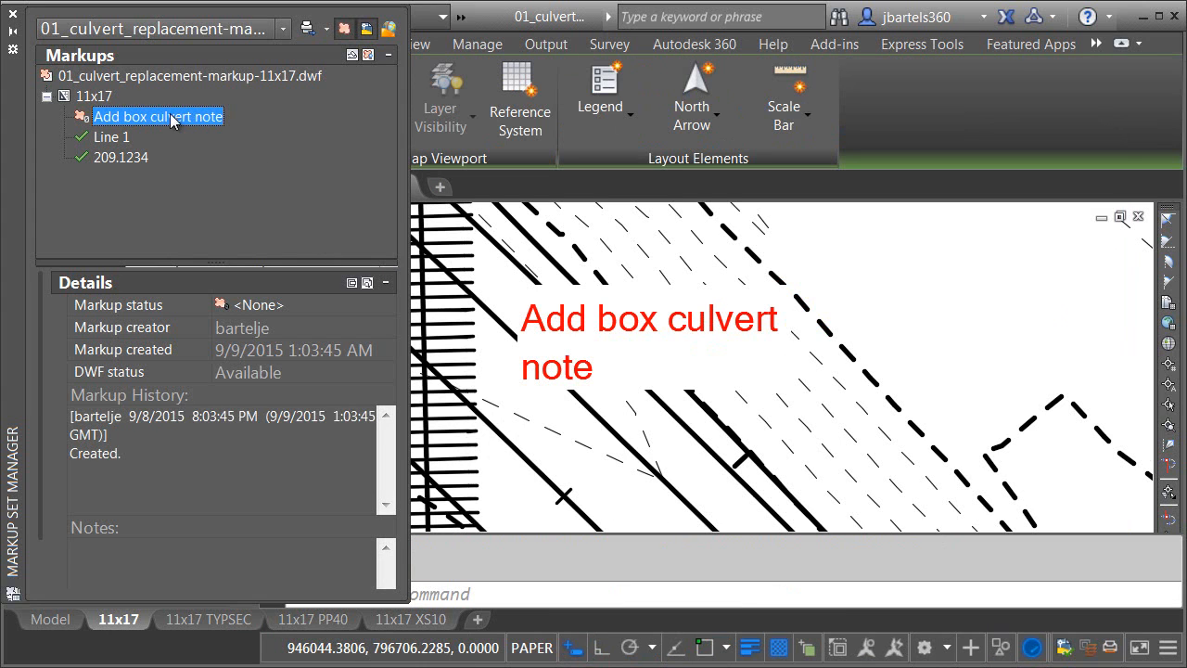
pyautogui.rightClick(157, 116)
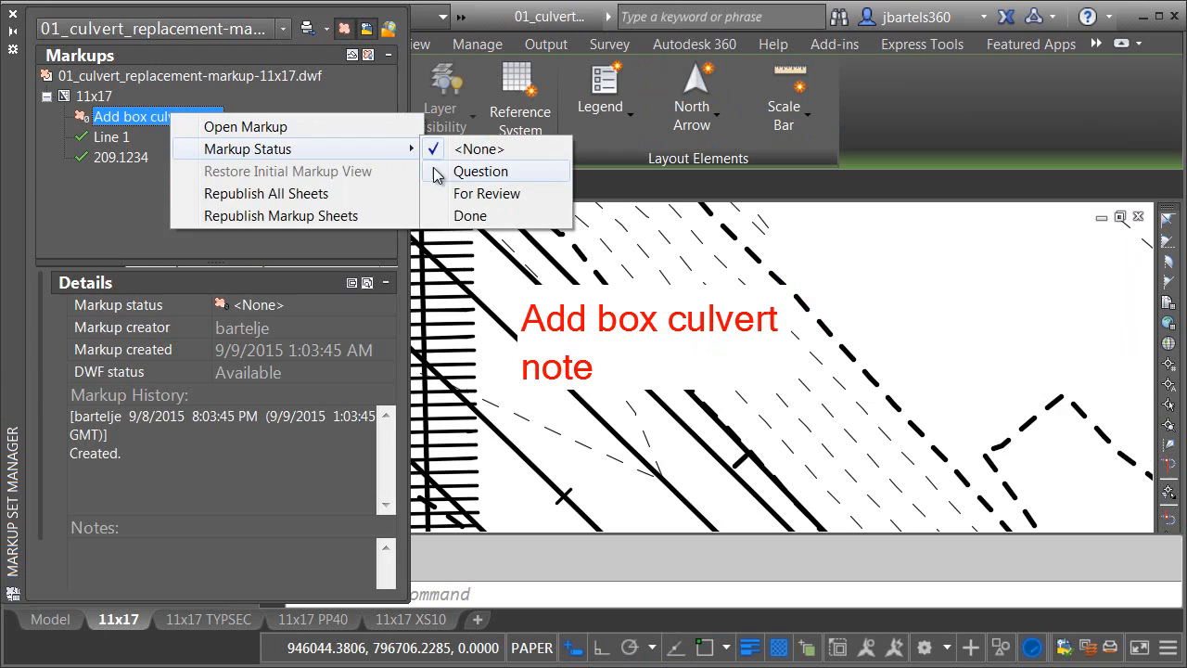
pyautogui.click(481, 171)
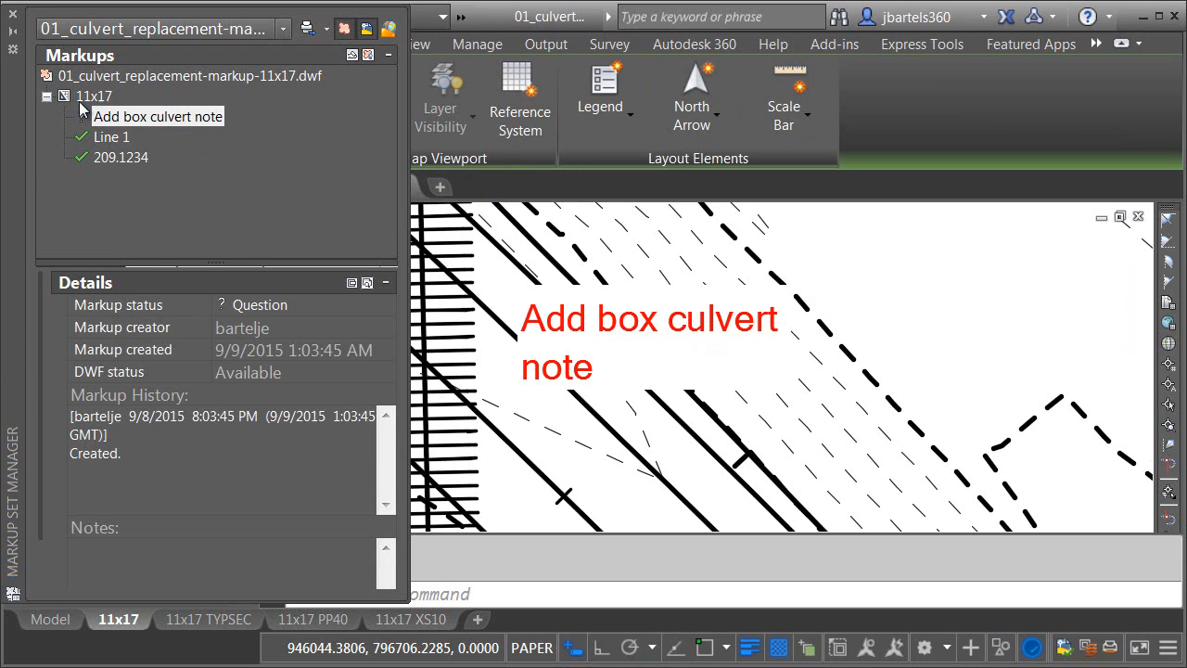
pyautogui.rightClick(93, 96)
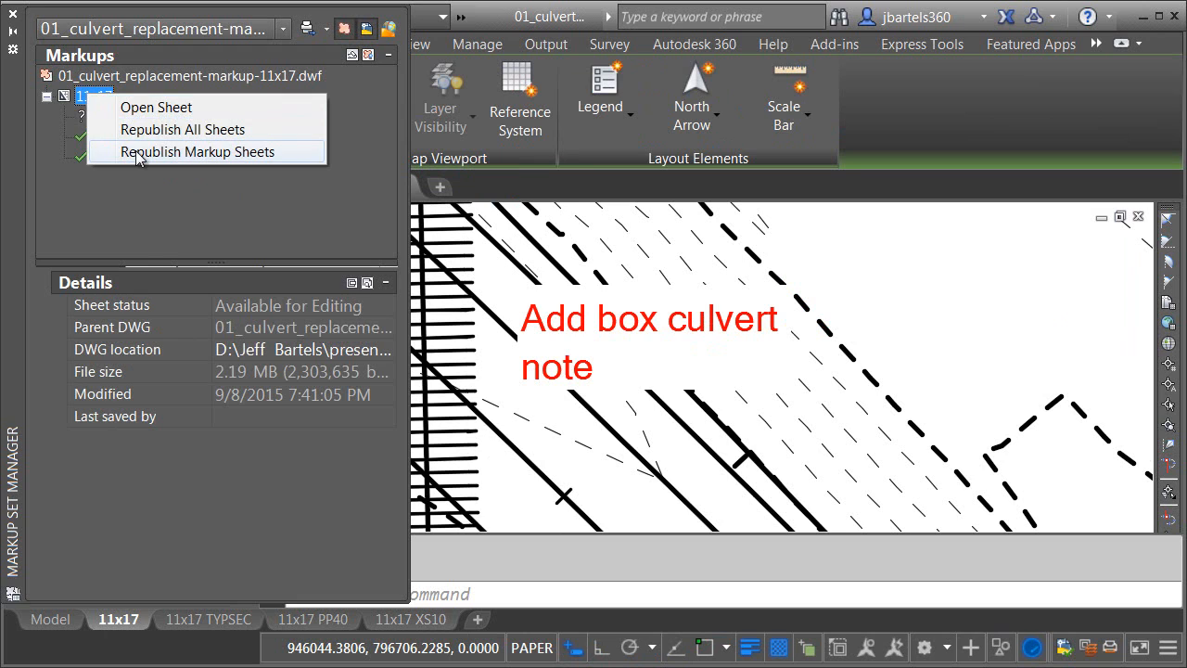
# Republish the marked-up 11x17 sheet to DWF and close the background job notice.
pyautogui.click(198, 151)
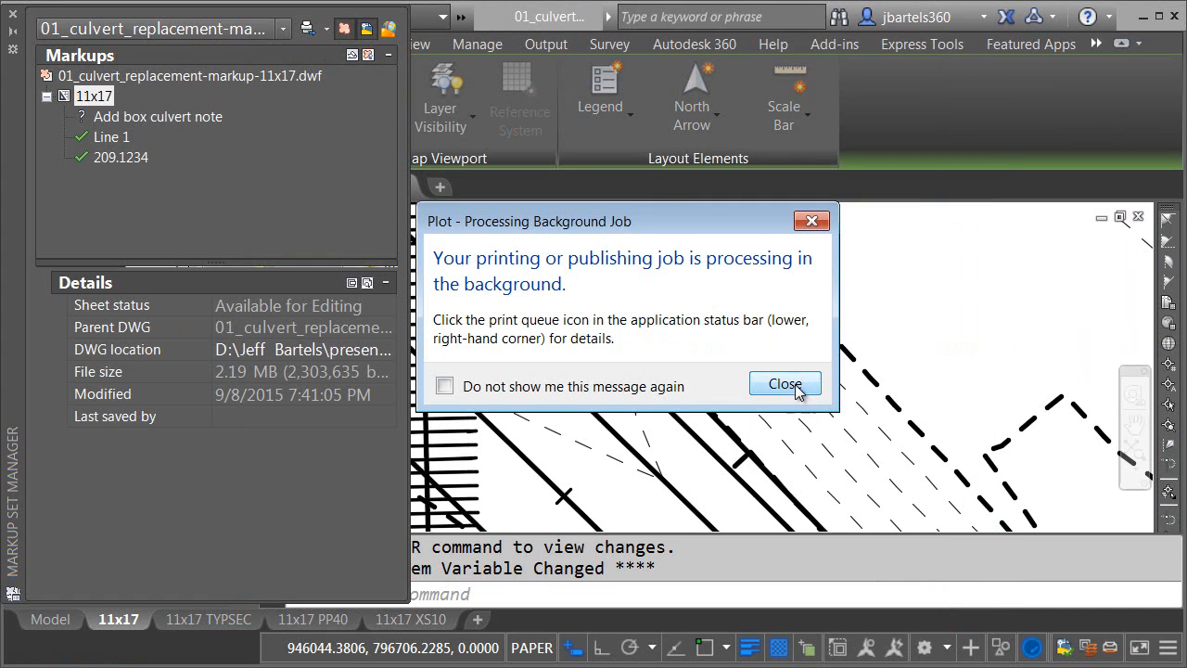
pyautogui.click(784, 383)
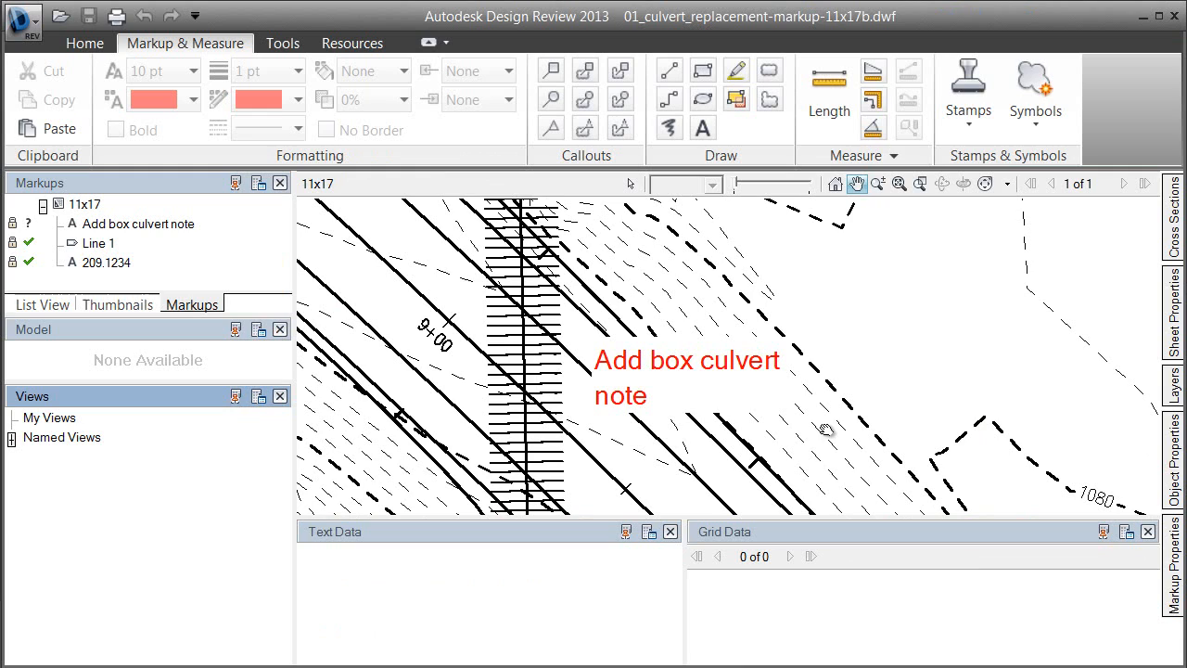
pyautogui.click(83, 204)
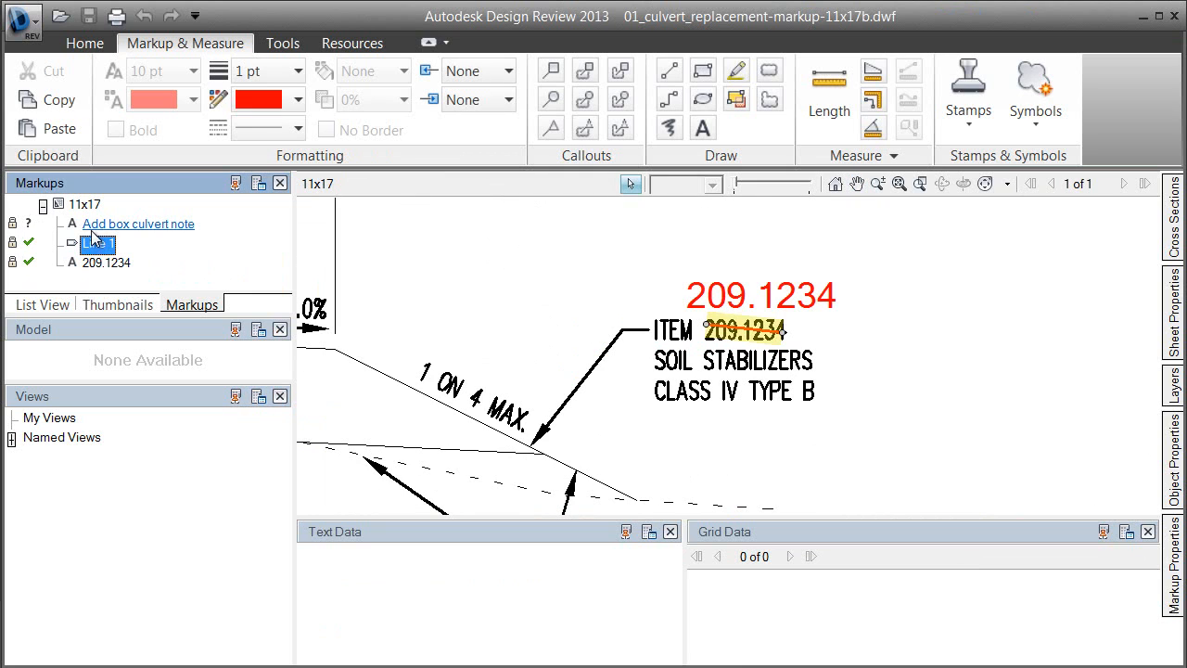
pyautogui.click(137, 224)
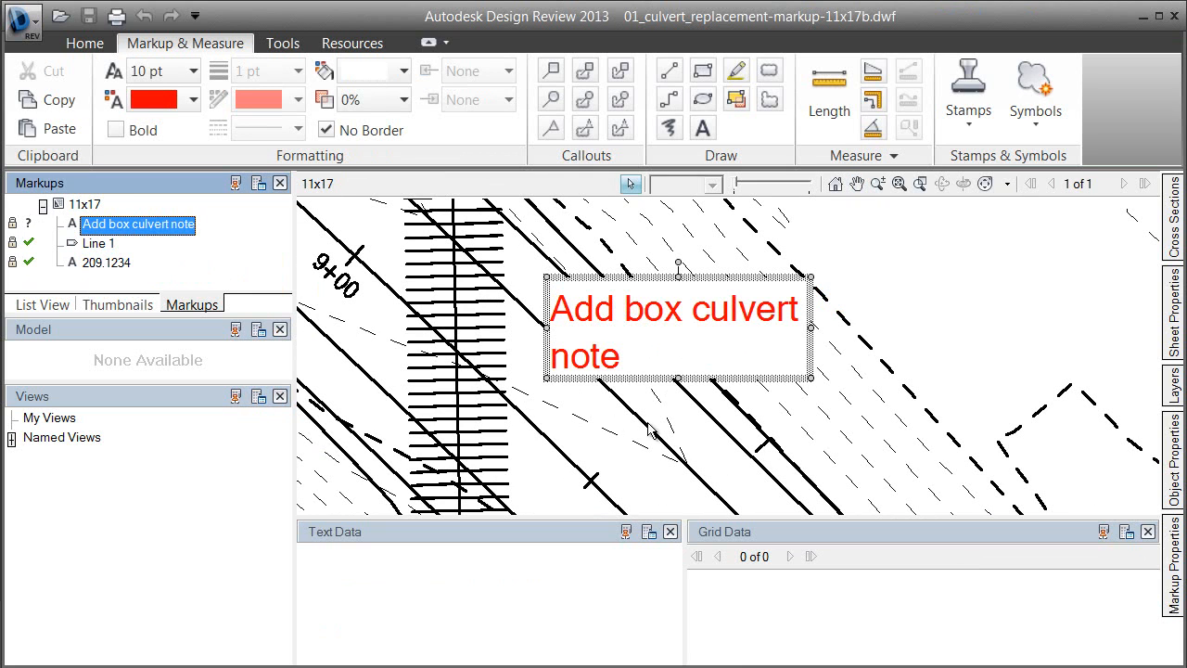